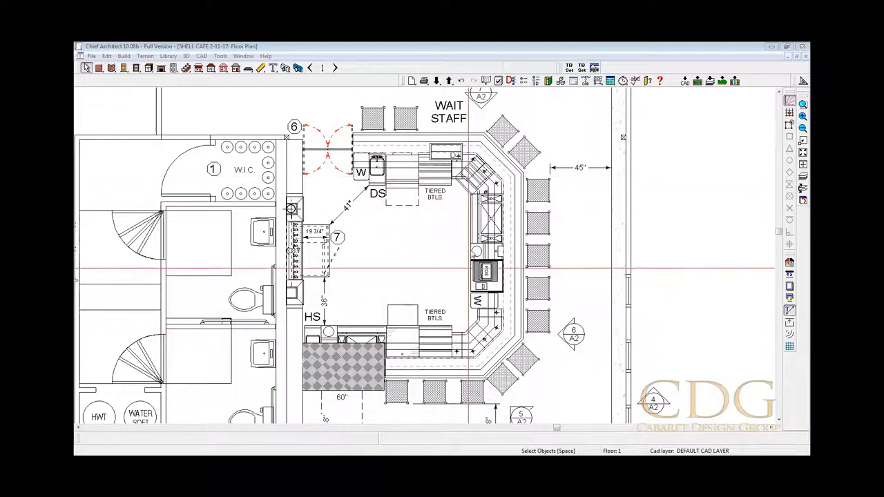
mouse_move(406, 191)
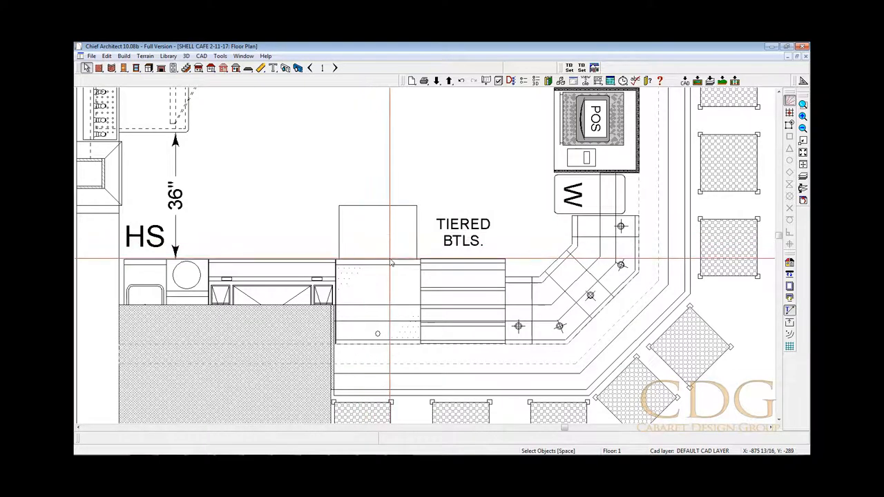
mouse_move(417, 232)
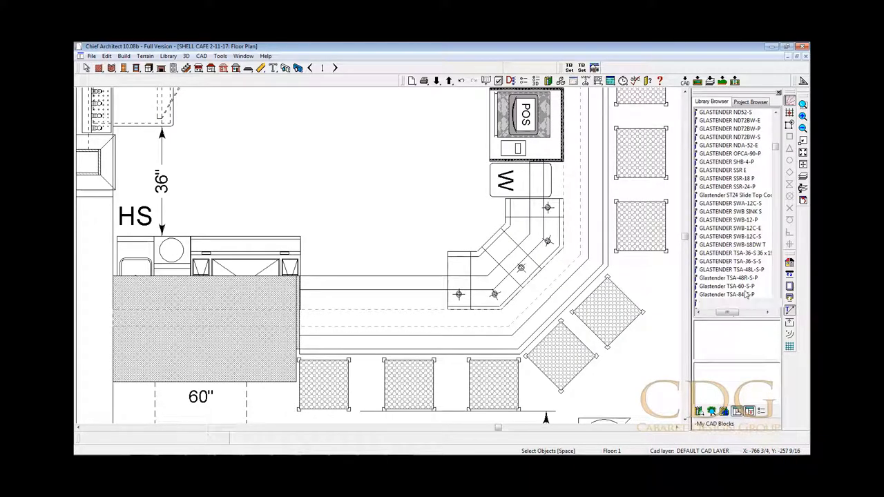
Step: Place the Glastender three-compartment sink in the lower counter, confirm its move, and select it
click(731, 269)
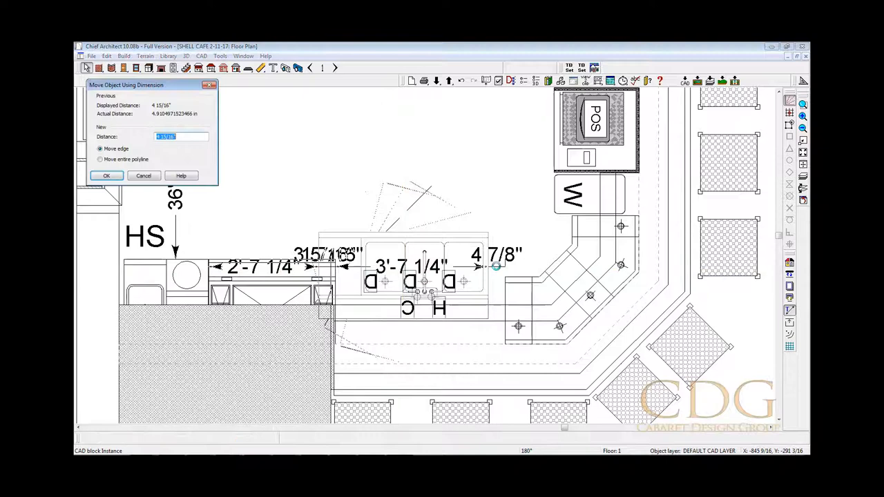
click(106, 175)
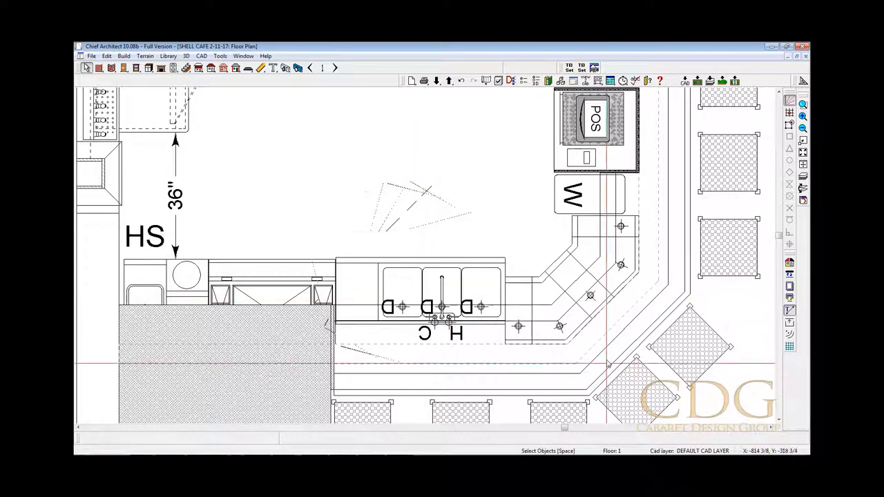
click(438, 307)
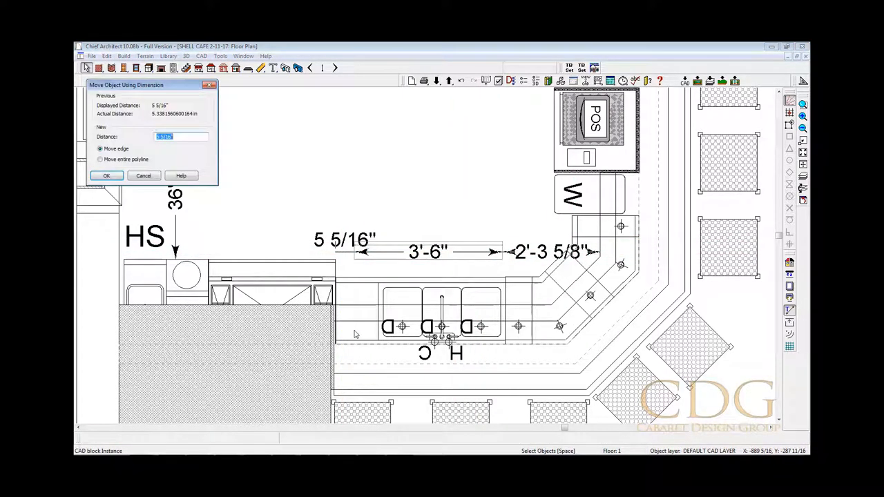
Step: Set the sink's gap to 0, moving the entire polyline flush against the neighbouring cabinet
text(0)
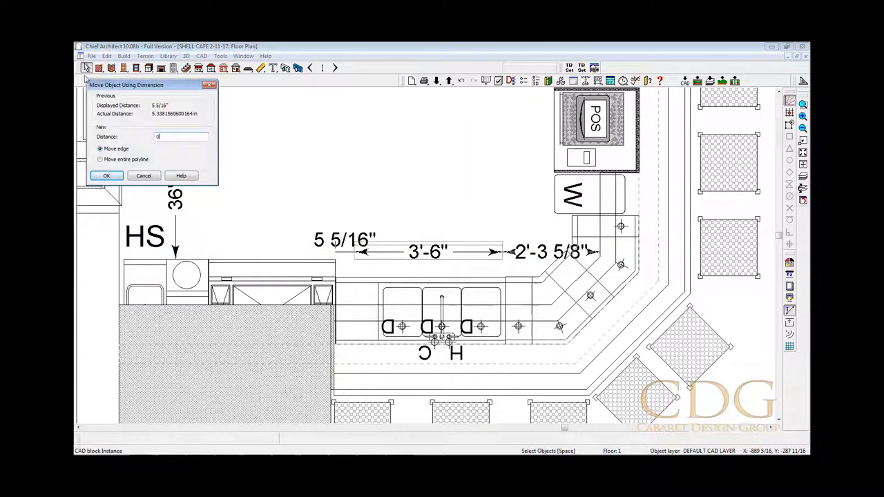
click(100, 159)
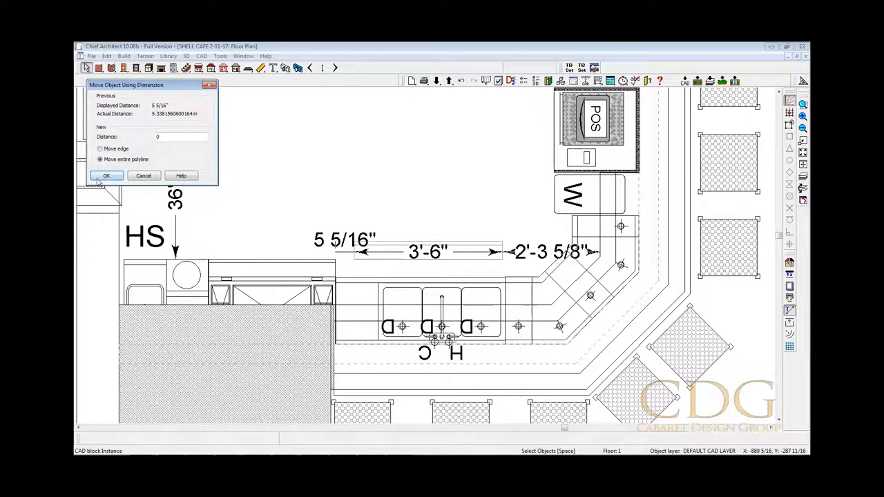
click(106, 175)
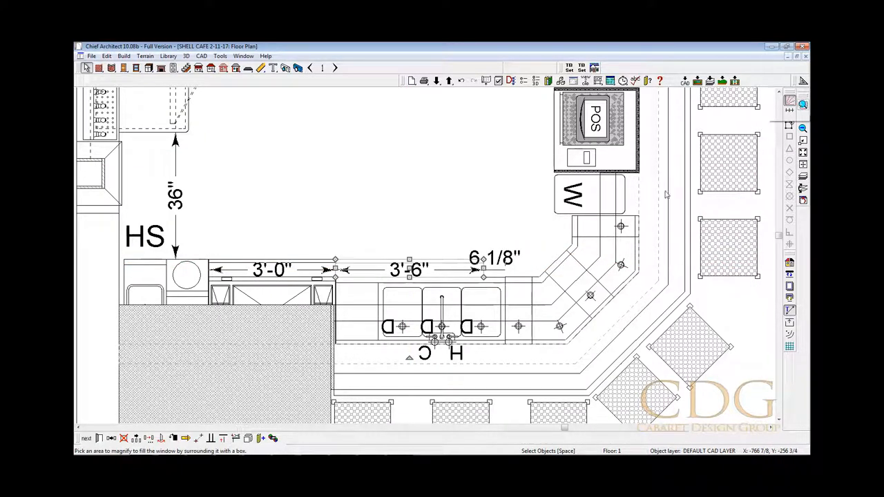
Step: Zoom into the sink area and open the speed rail CAD block's specification
drag(290, 221, 642, 325)
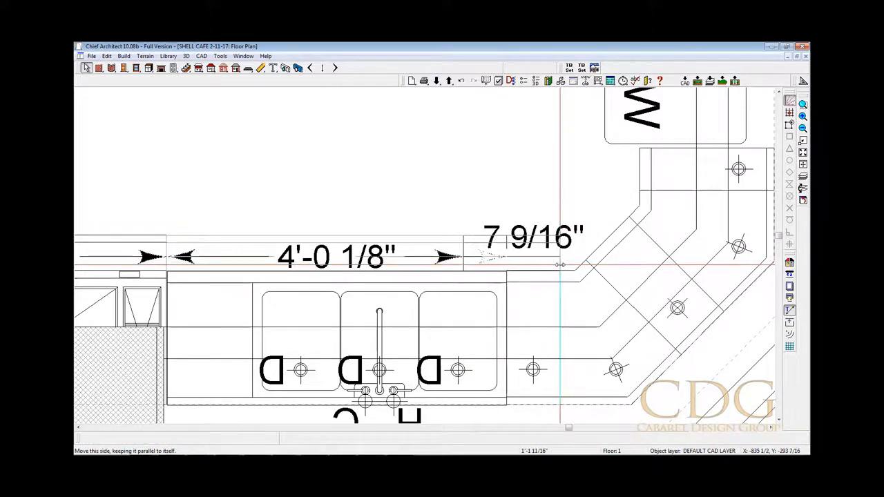
click(363, 259)
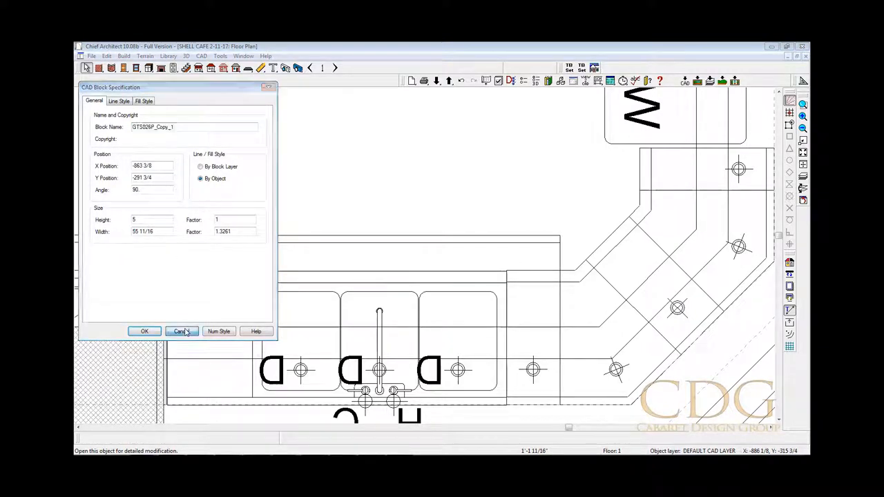
Step: Change the speed rail block's width from 55 11/16 to 55 inches
click(181, 331)
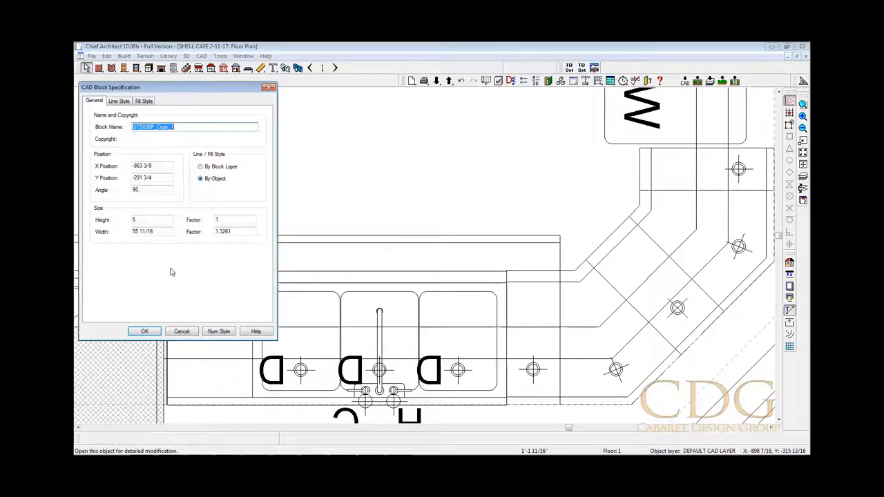
triple_click(143, 232)
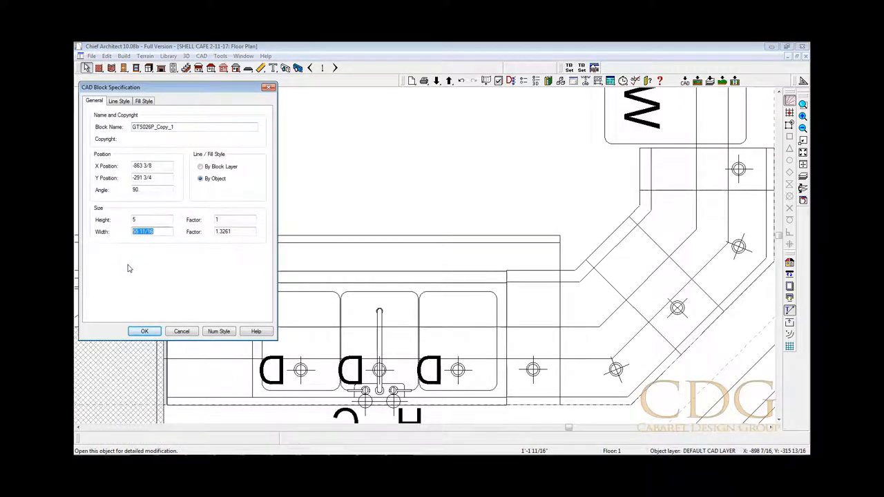
text(55)
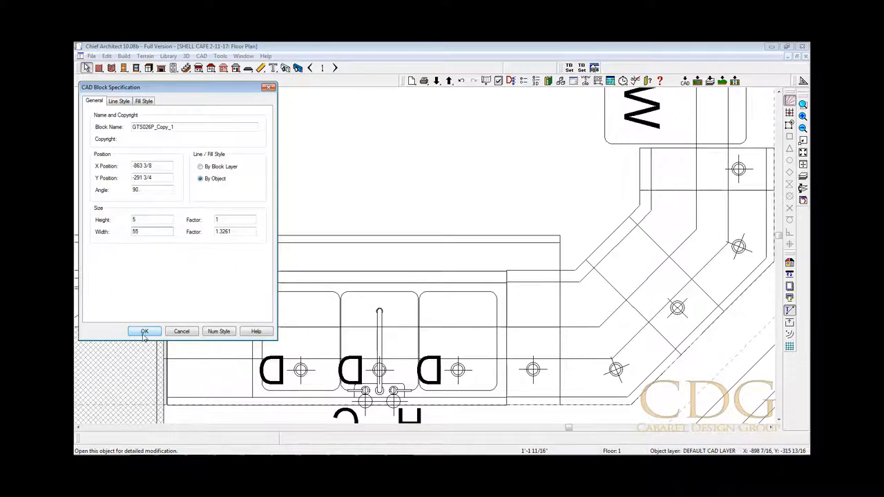
click(144, 332)
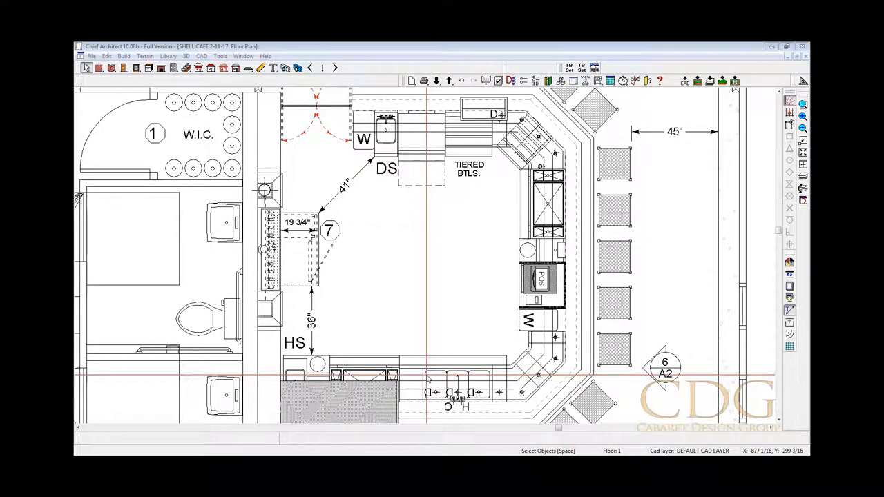
mouse_move(426, 375)
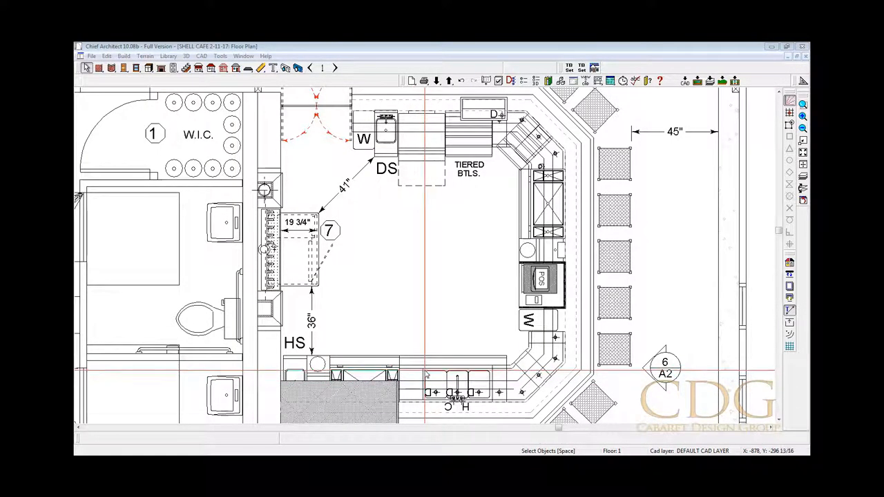